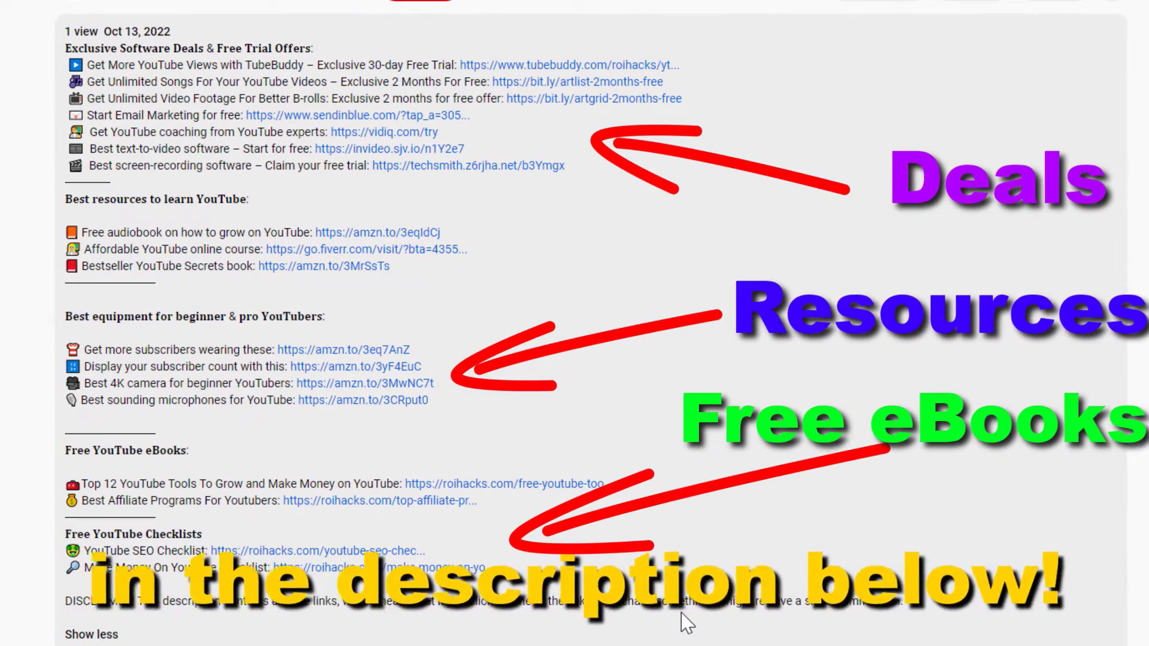
Step: Go to the YouTube home page, signed in with an empty feed
click(503, 484)
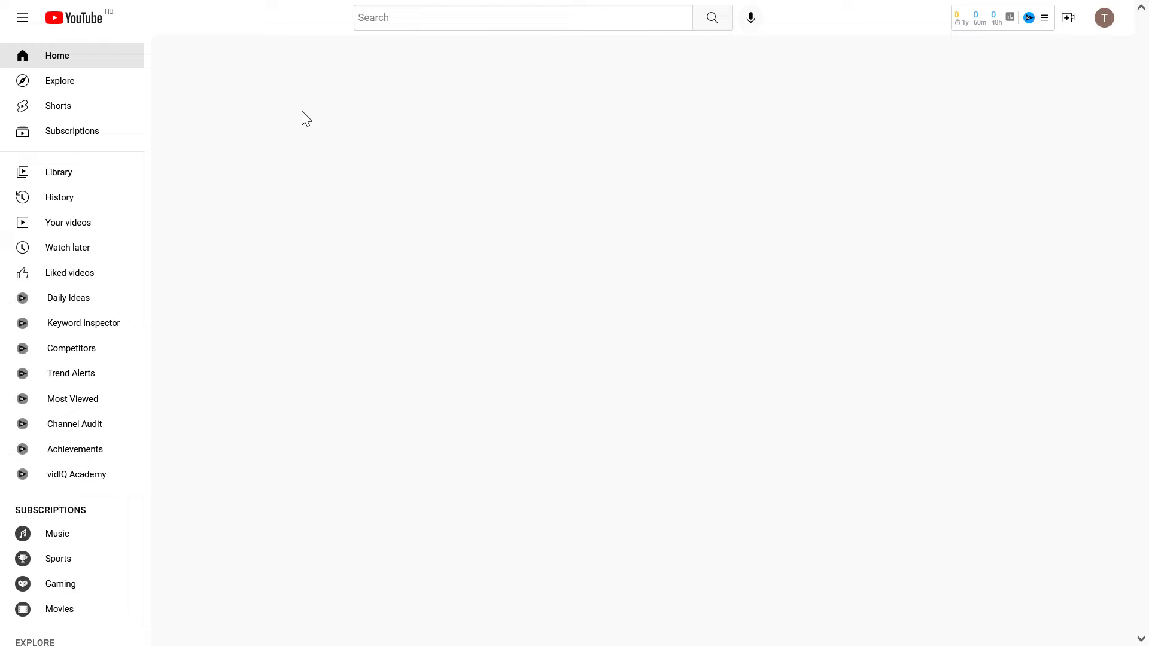
mouse_move(321, 79)
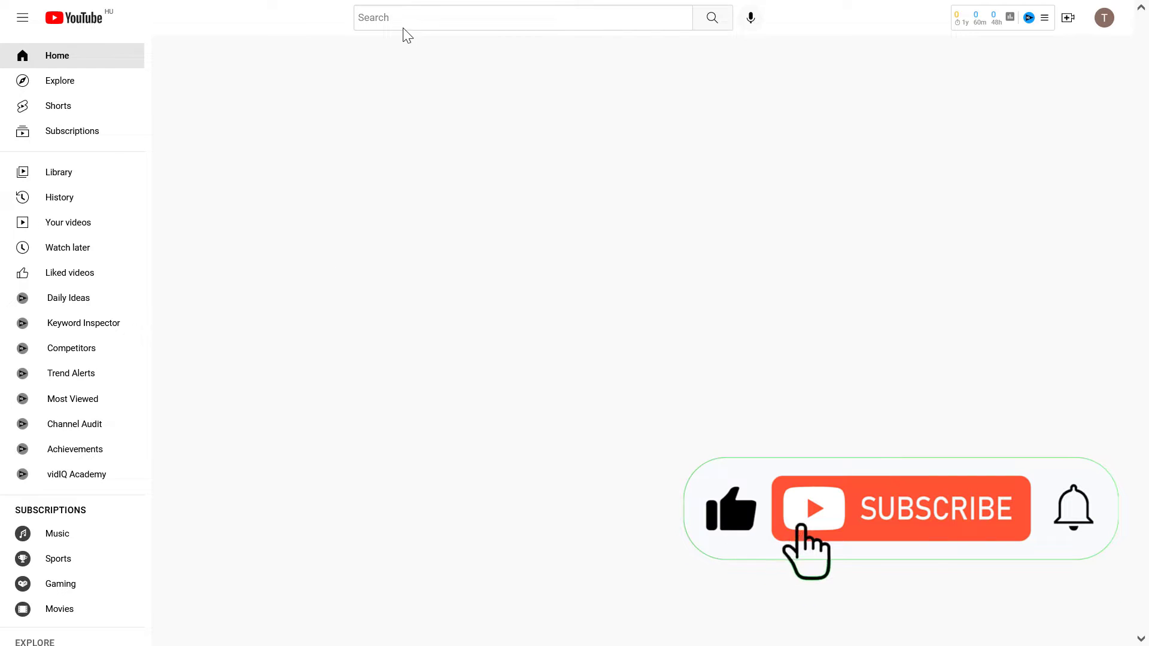
Step: Search YouTube for 'grahem stephan' to list the Graham Stephan channel first
text(grahem stephan)
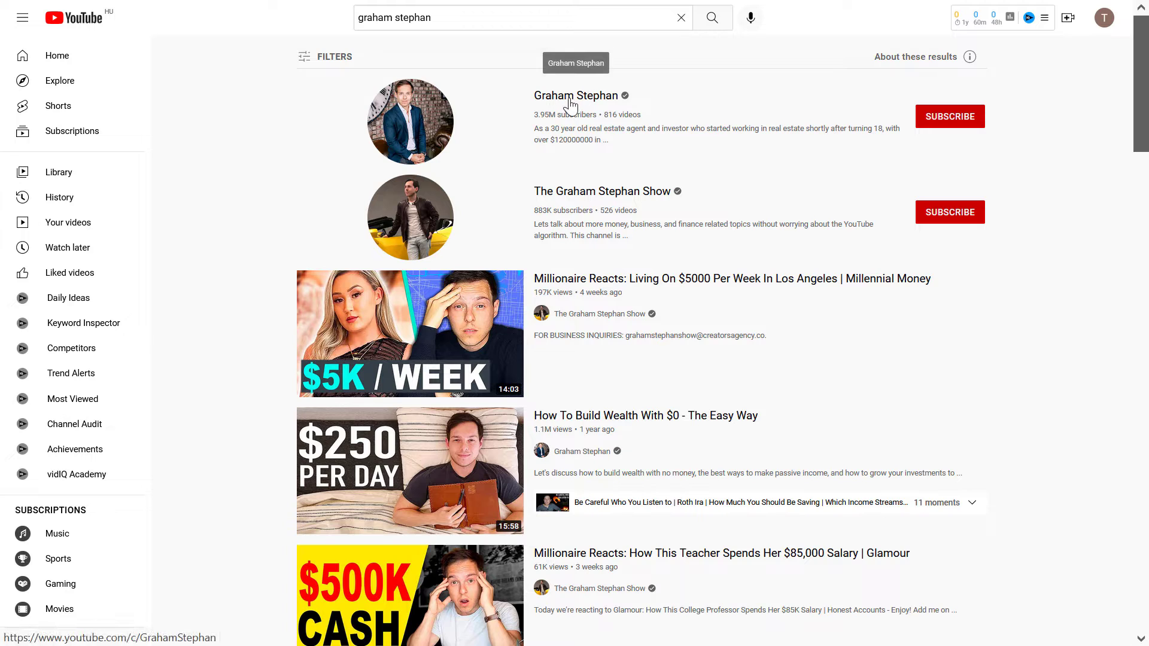
click(575, 95)
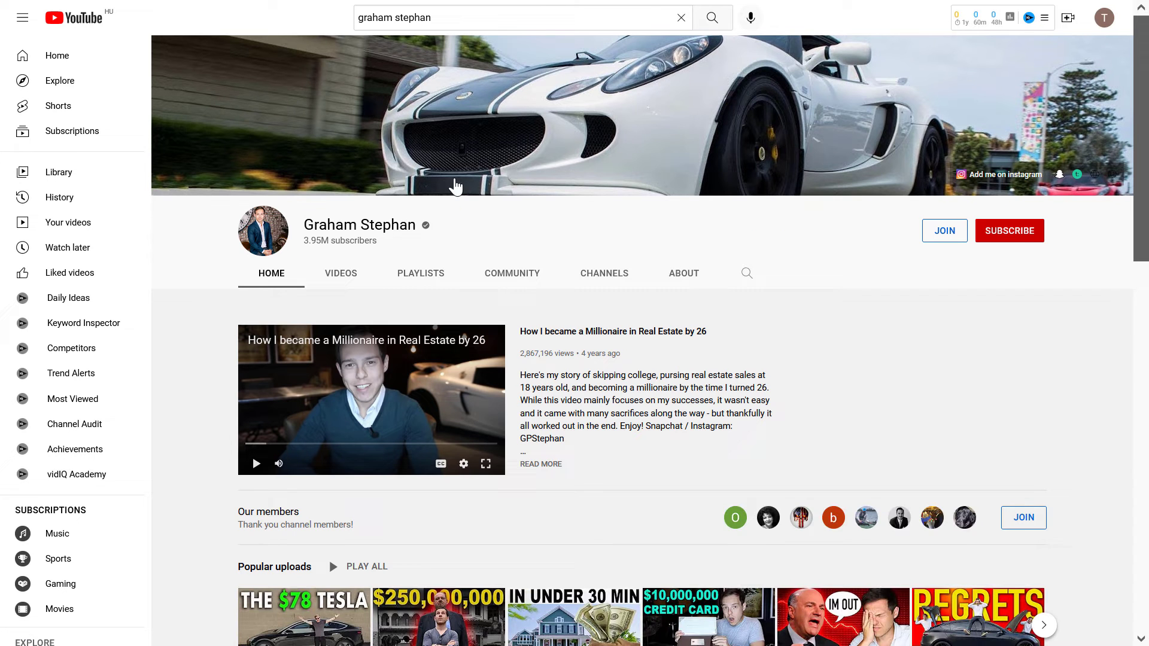
click(681, 18)
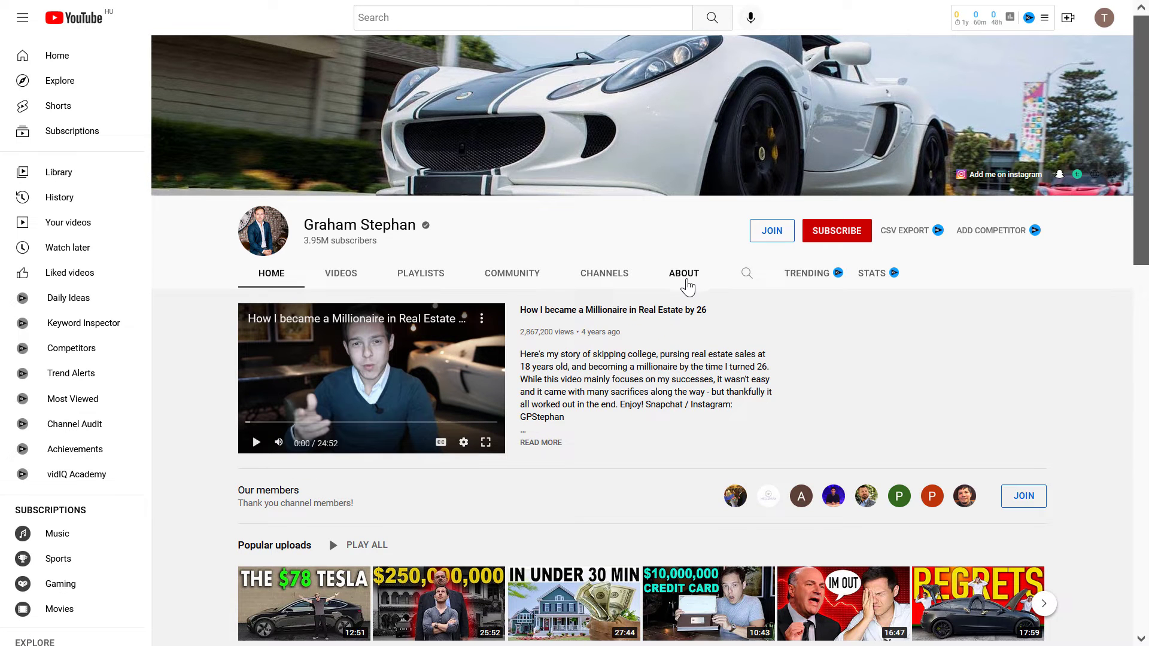
click(683, 273)
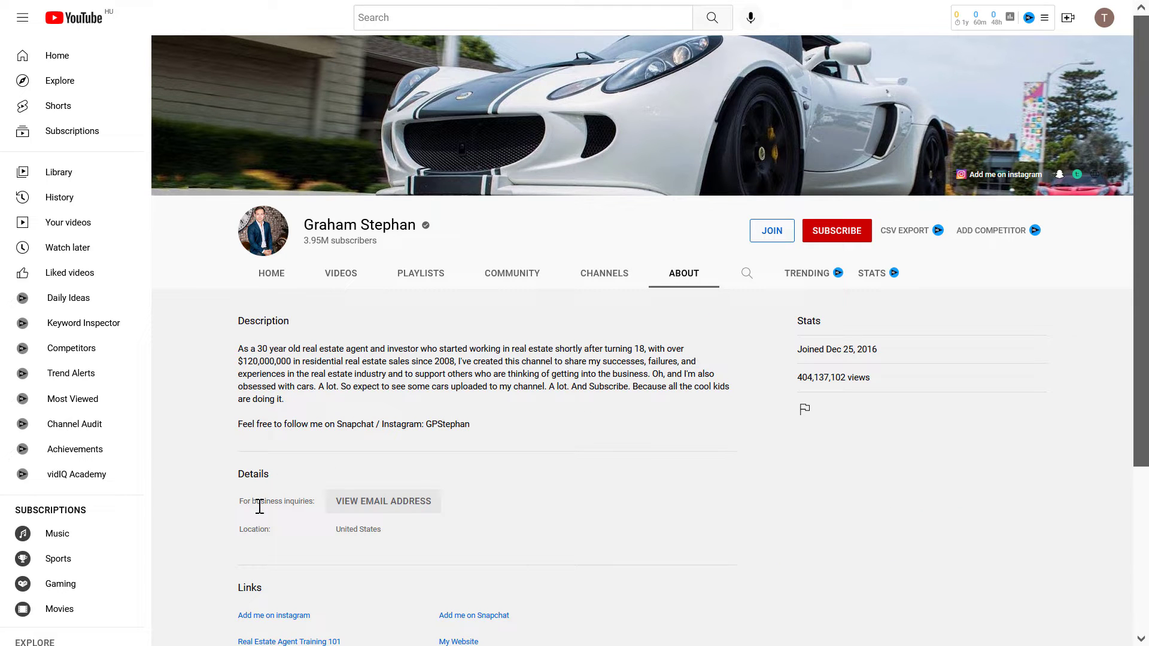
mouse_move(364, 505)
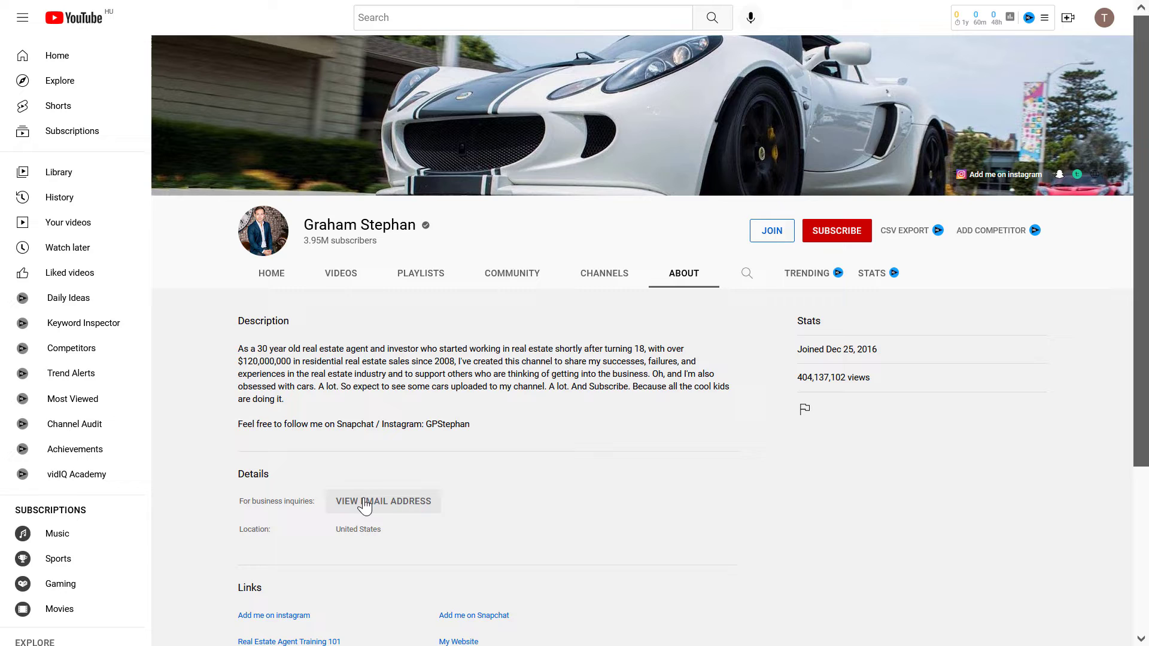
Step: Reveal the business inquiries email via View Email Address and the not-a-robot check
click(383, 501)
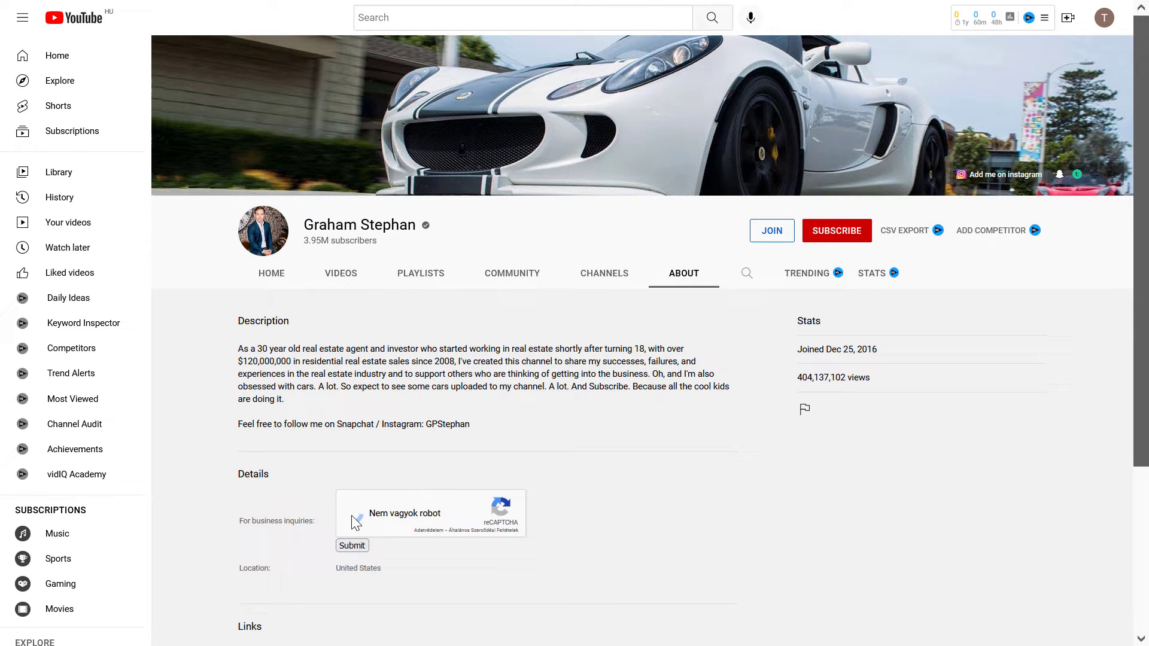
click(356, 514)
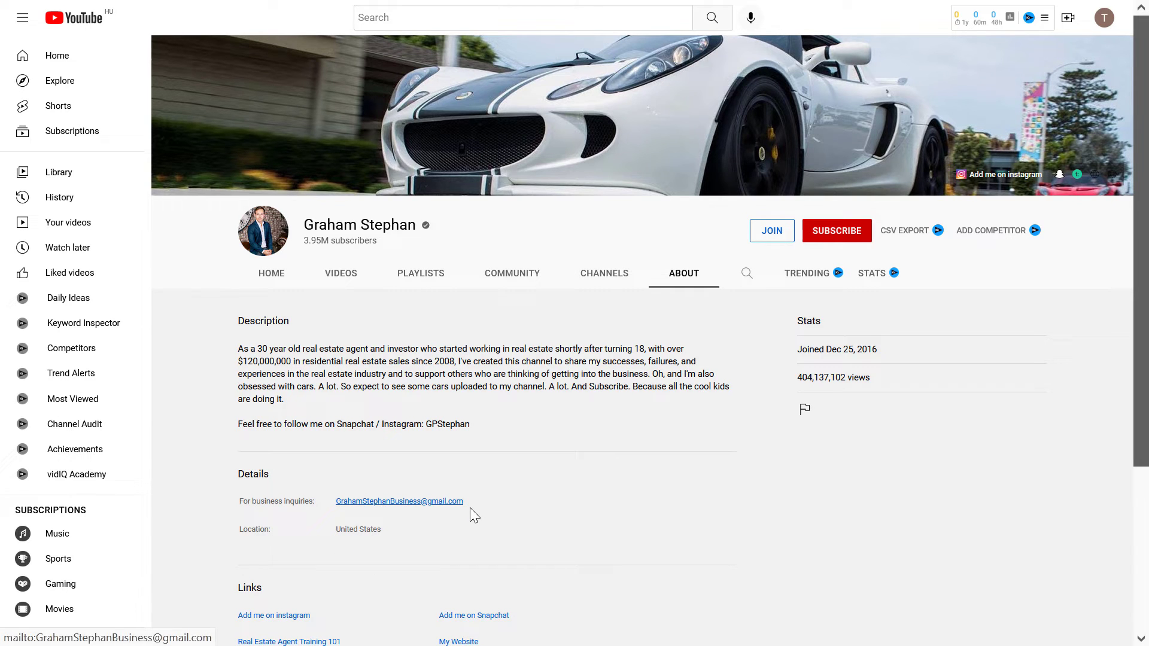
mouse_move(489, 372)
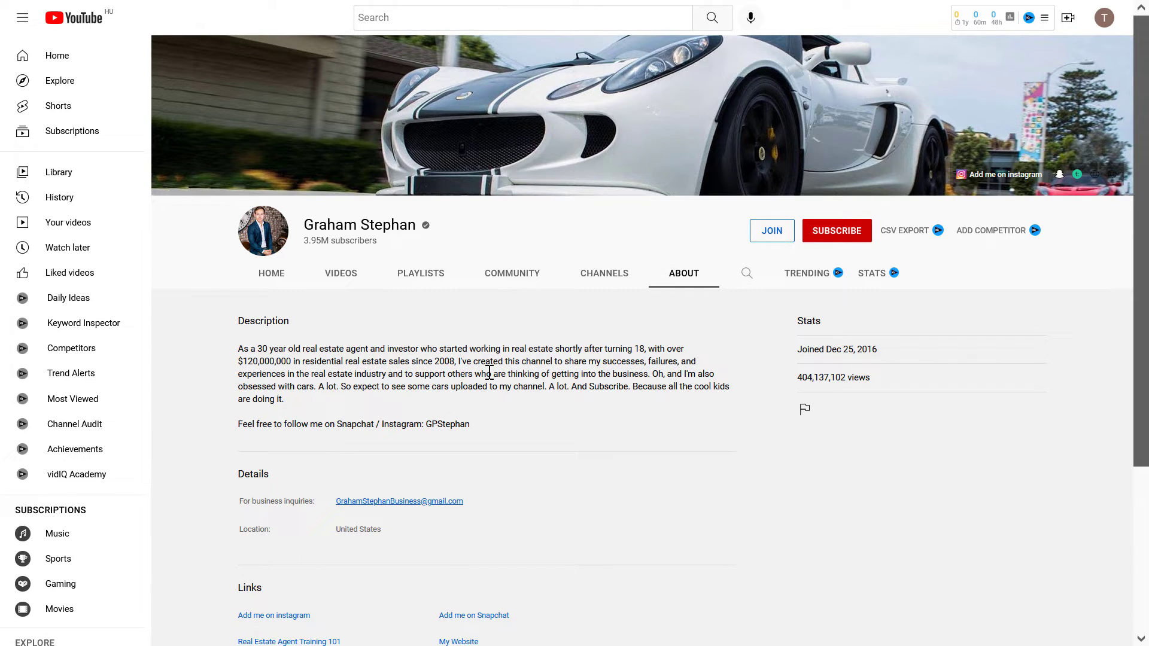
mouse_move(359, 527)
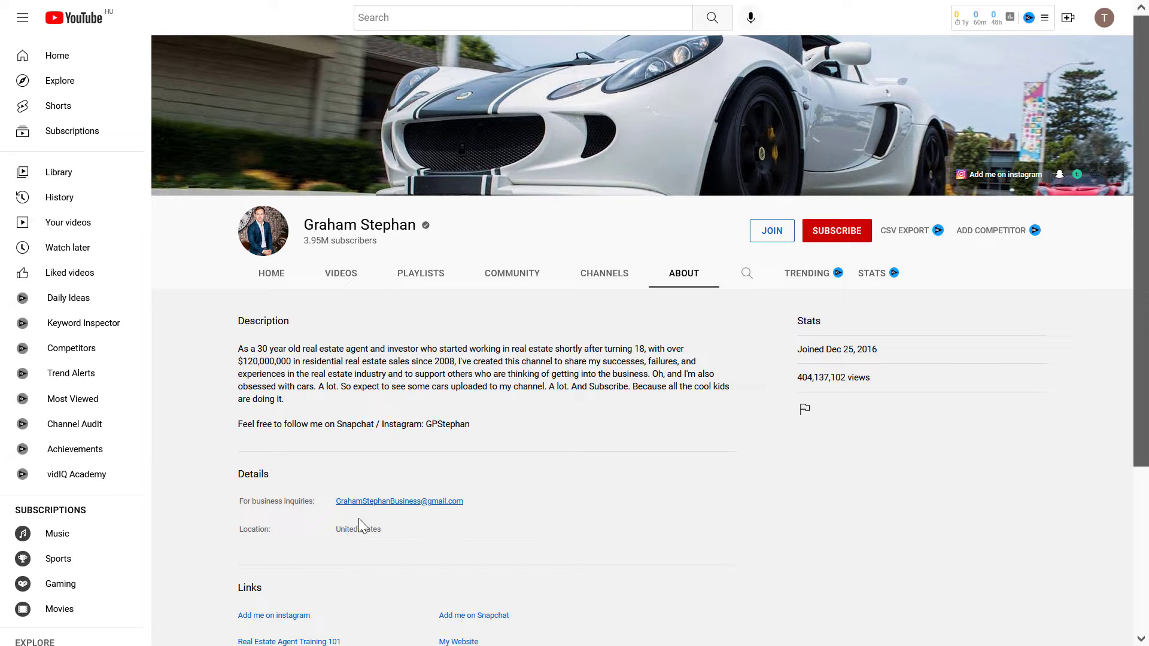
mouse_move(423, 468)
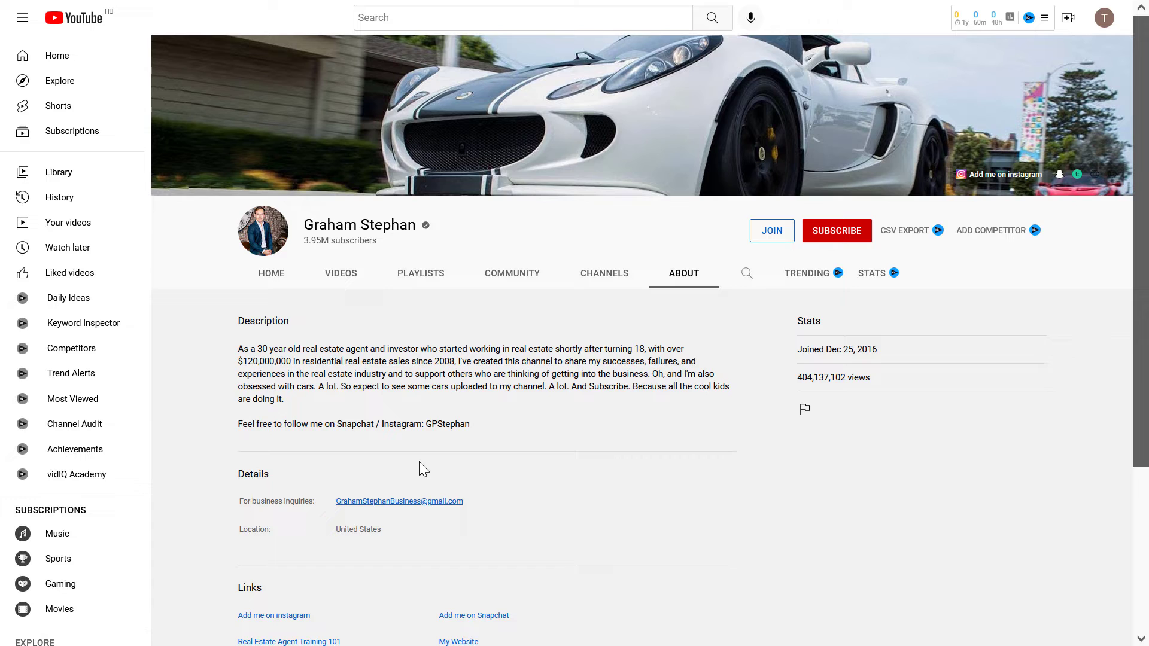
mouse_move(541, 347)
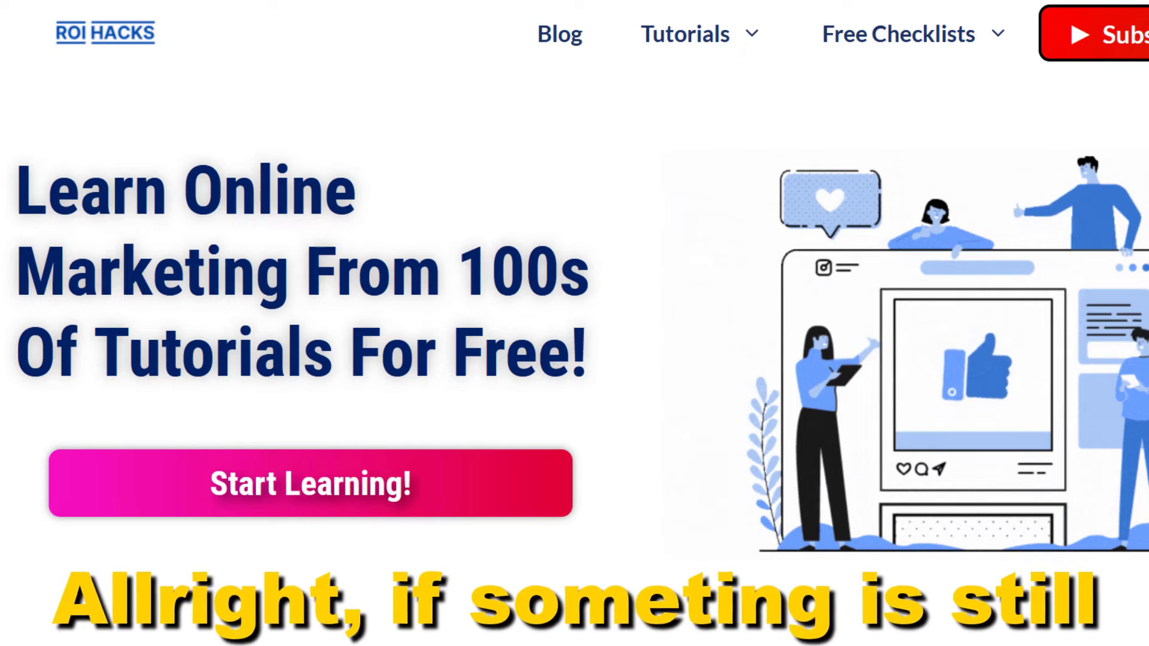
Step: Scroll through the ROI Hacks description's software deals and YouTube resource links
scroll(down, 3)
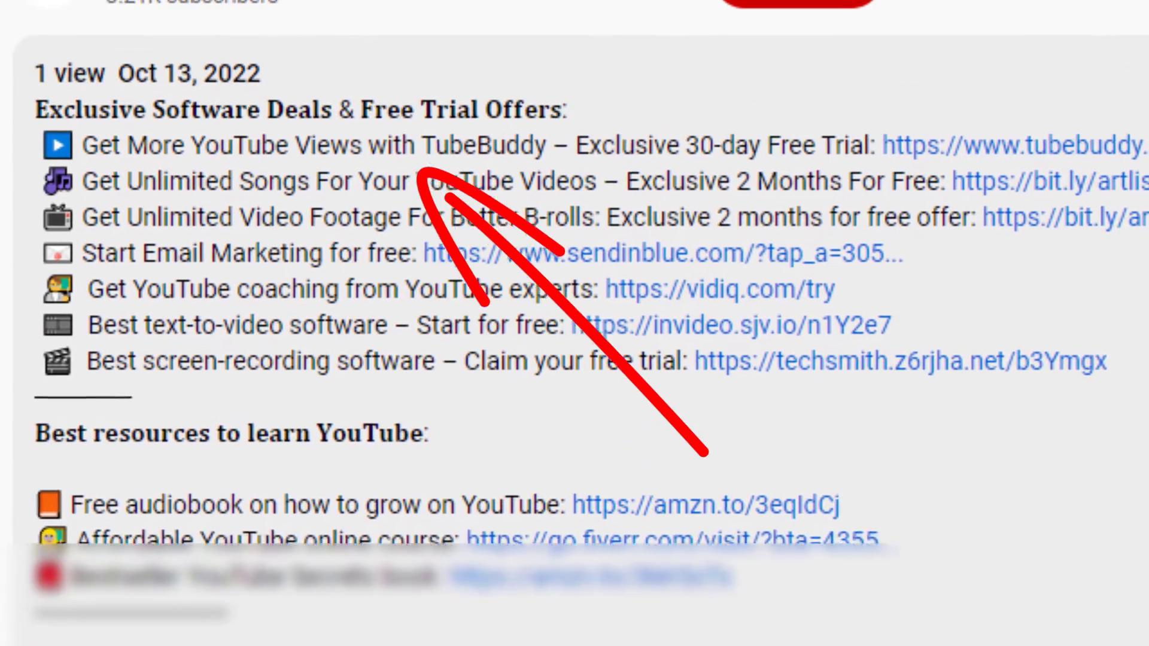
scroll(down, 3)
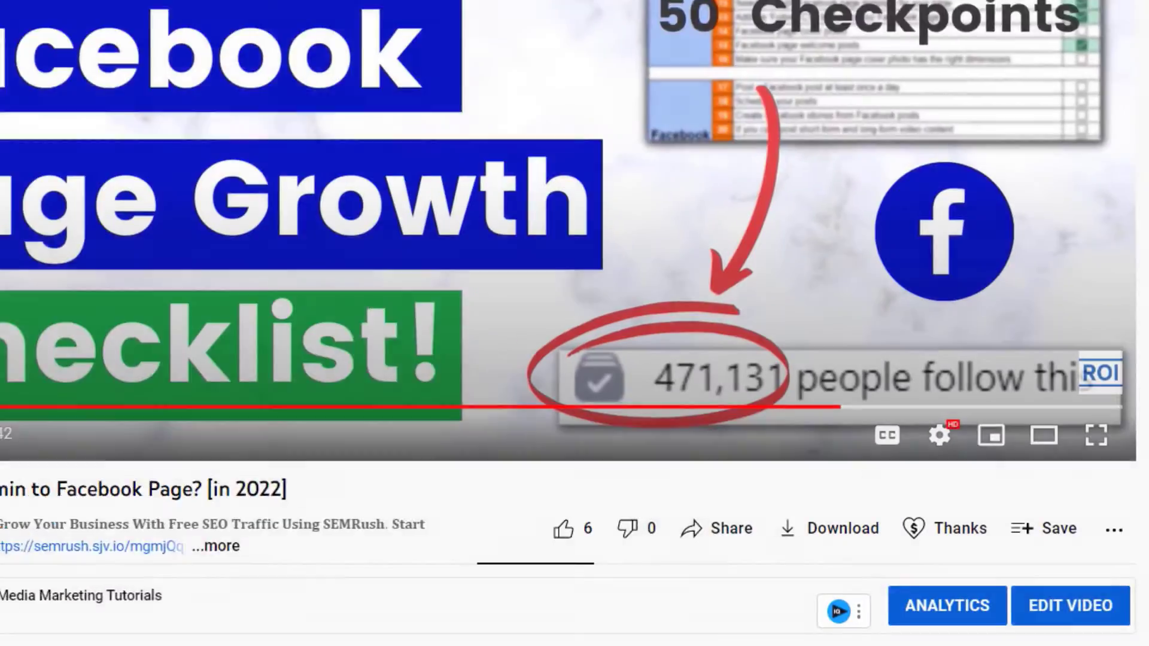
mouse_move(489, 539)
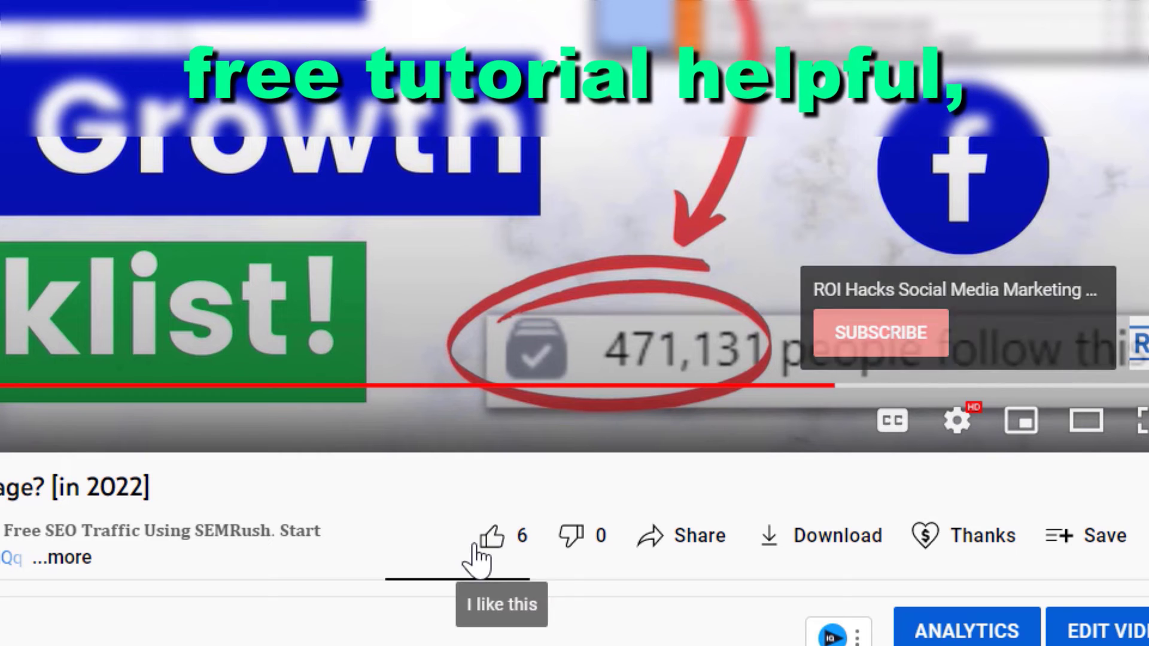
Step: Like the Facebook checklist video and choose a $10.00 Super Thanks tip
click(489, 536)
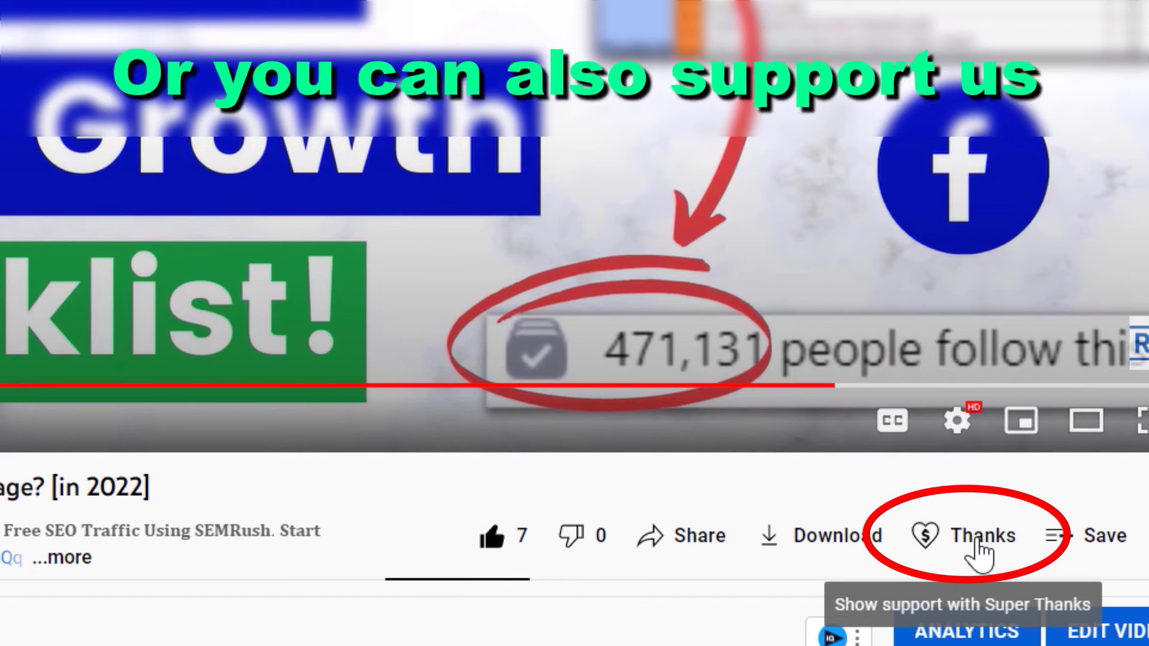
click(981, 536)
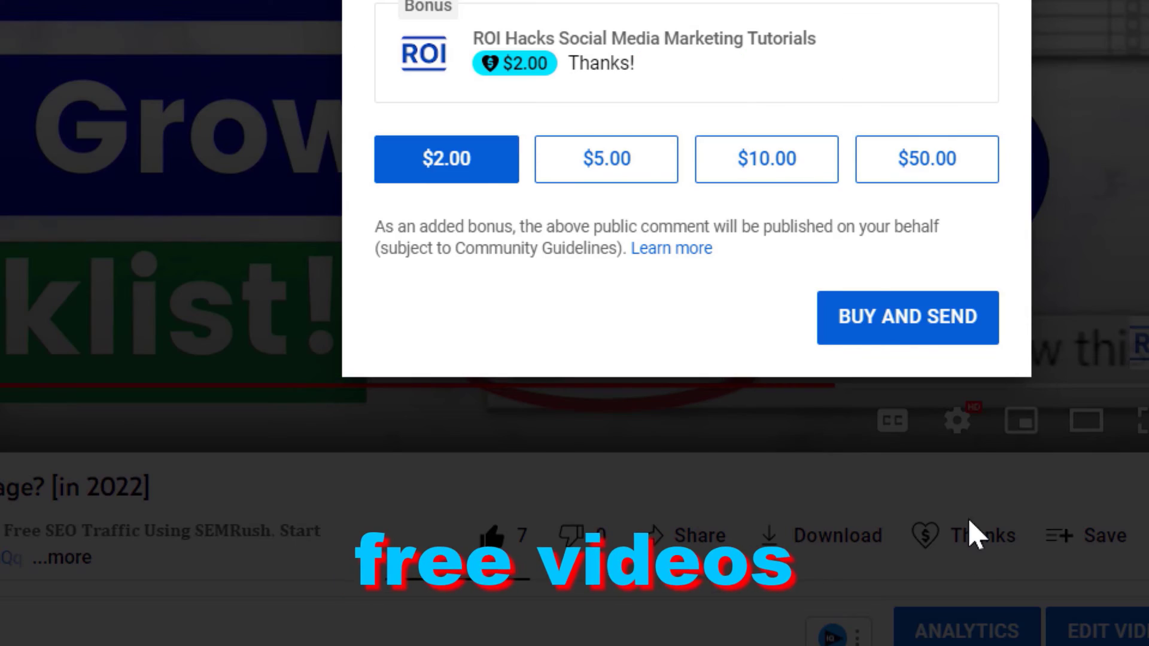
click(766, 159)
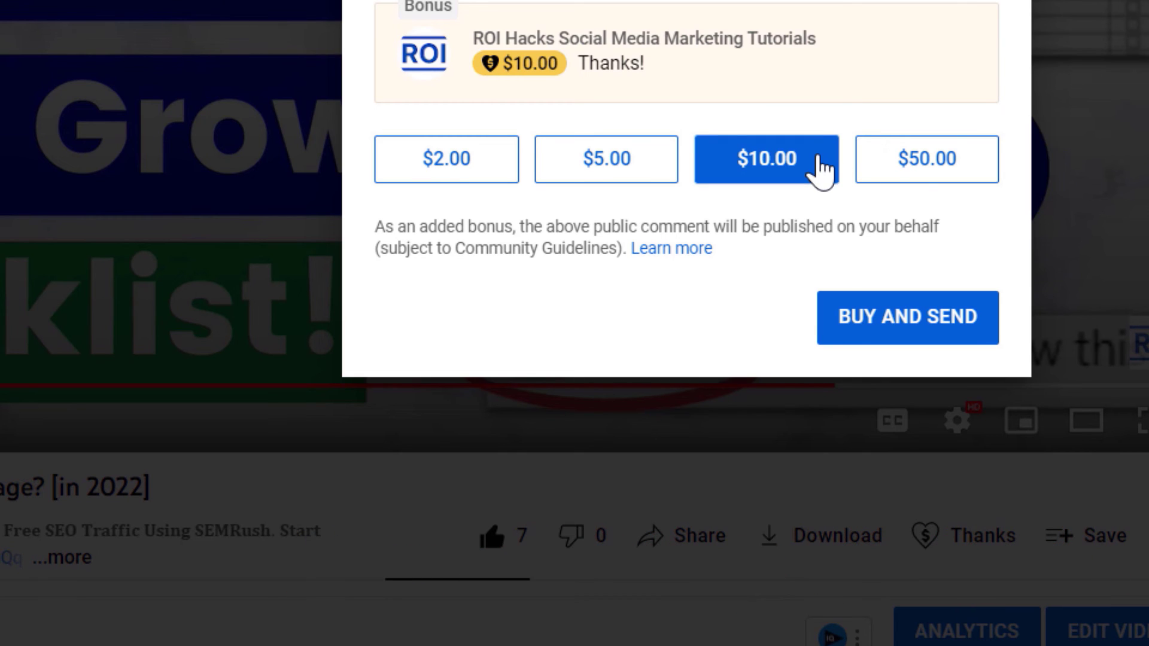
mouse_move(963, 326)
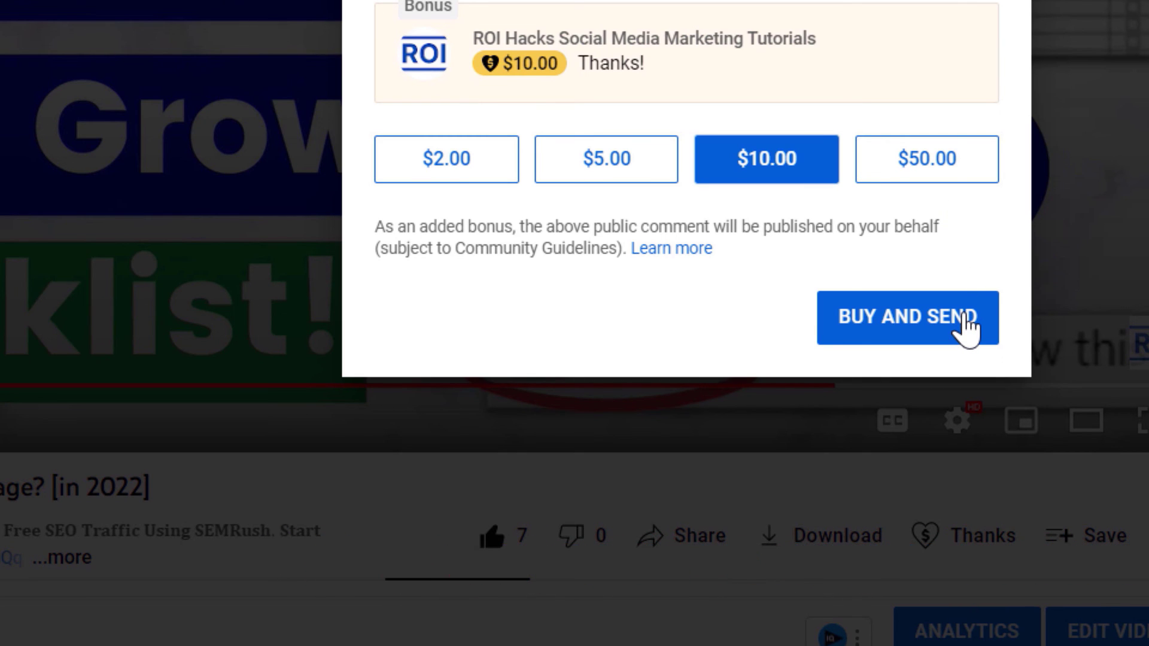